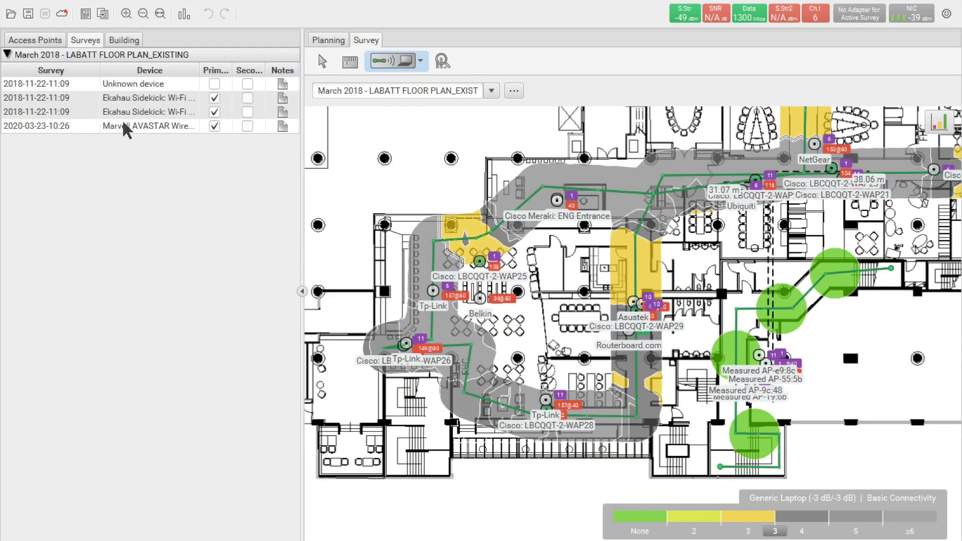
click(148, 126)
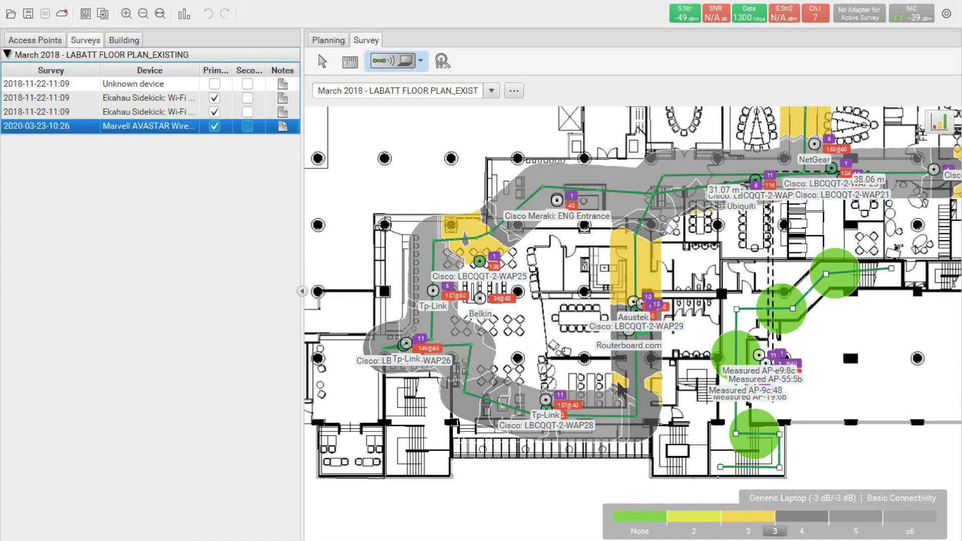
mouse_move(567, 420)
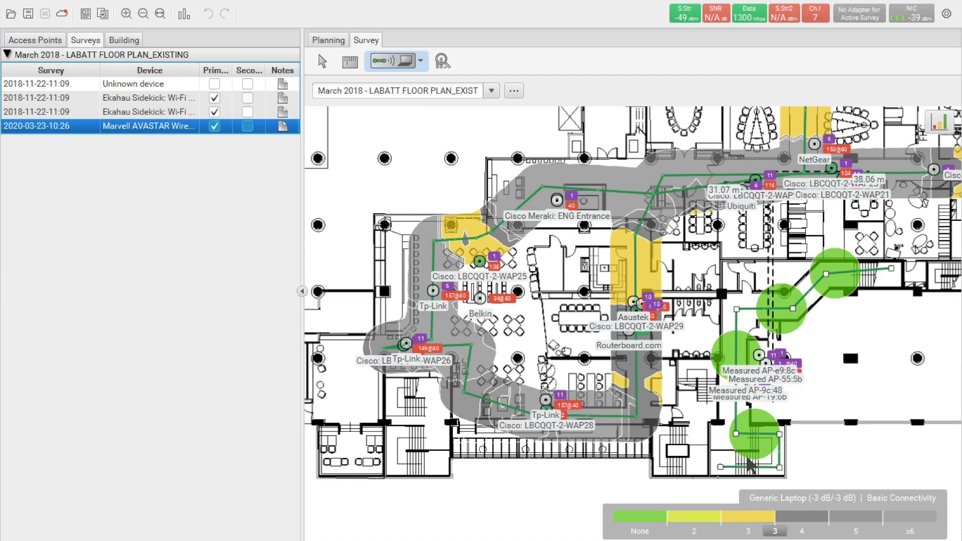
mouse_move(809, 291)
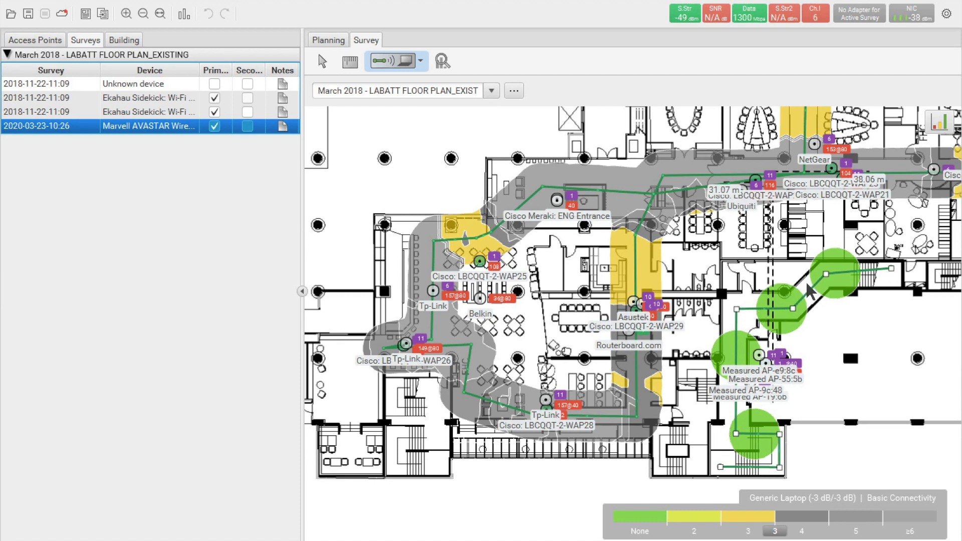
right_click(147, 126)
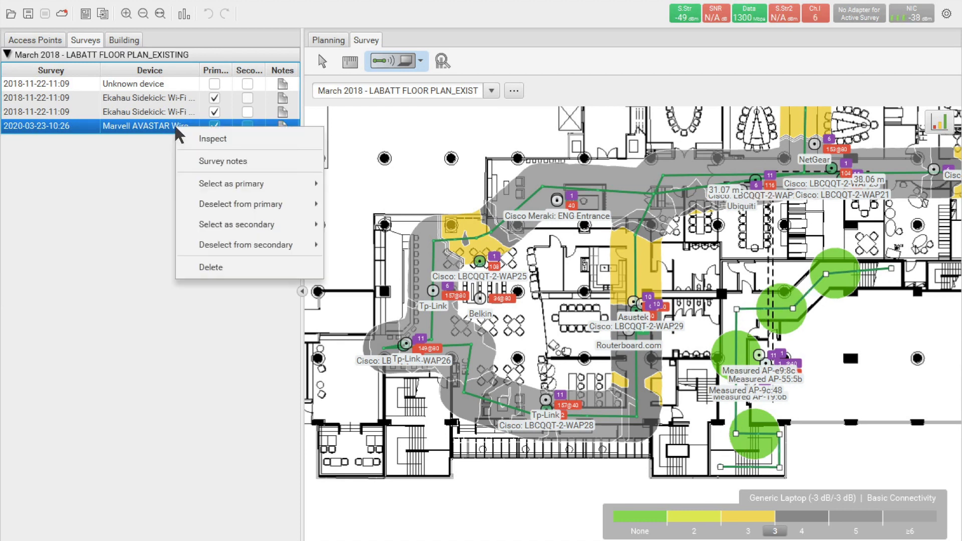
mouse_move(221, 267)
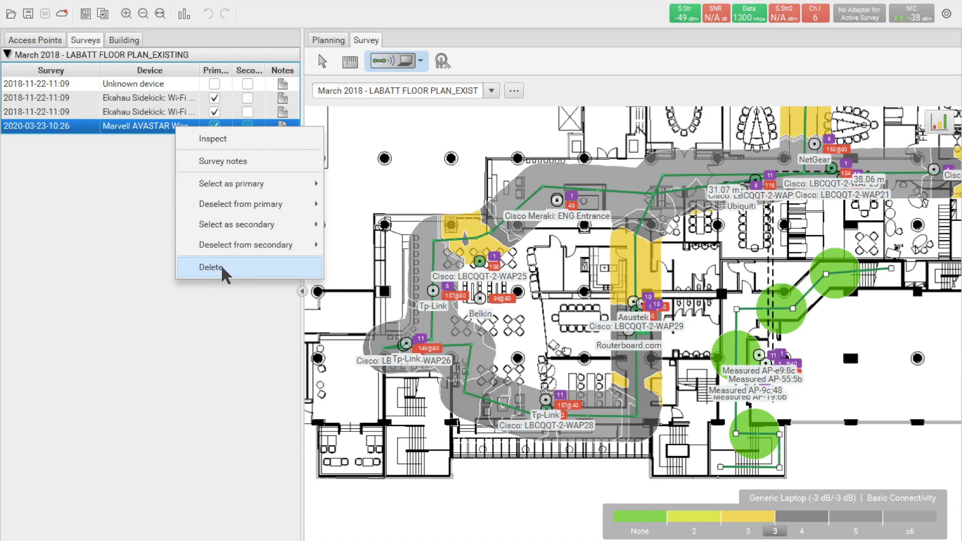
click(213, 268)
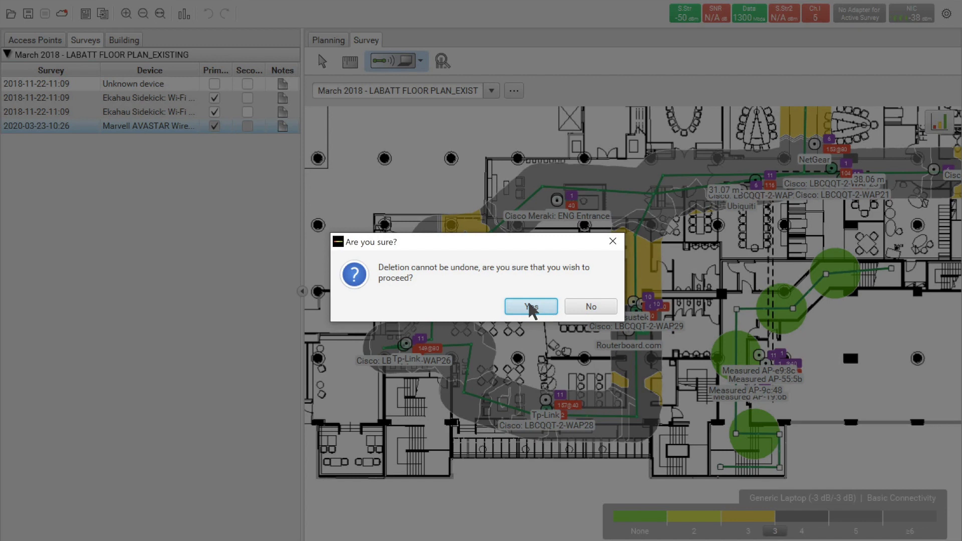
click(530, 306)
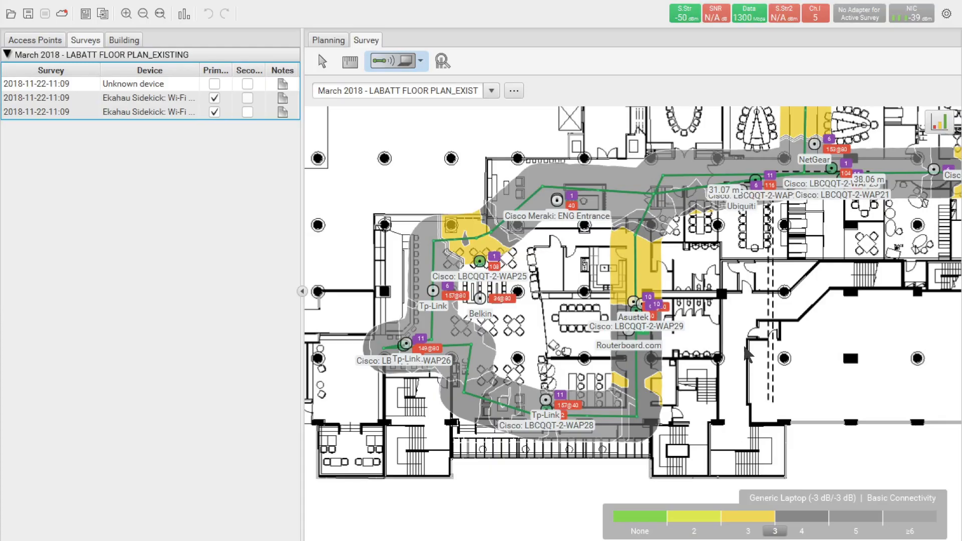
mouse_move(480, 418)
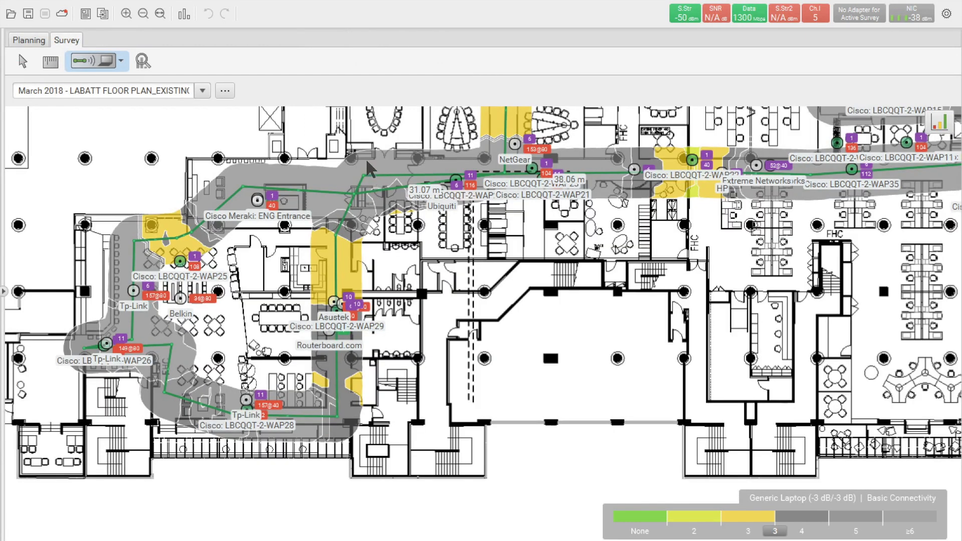
mouse_move(341, 284)
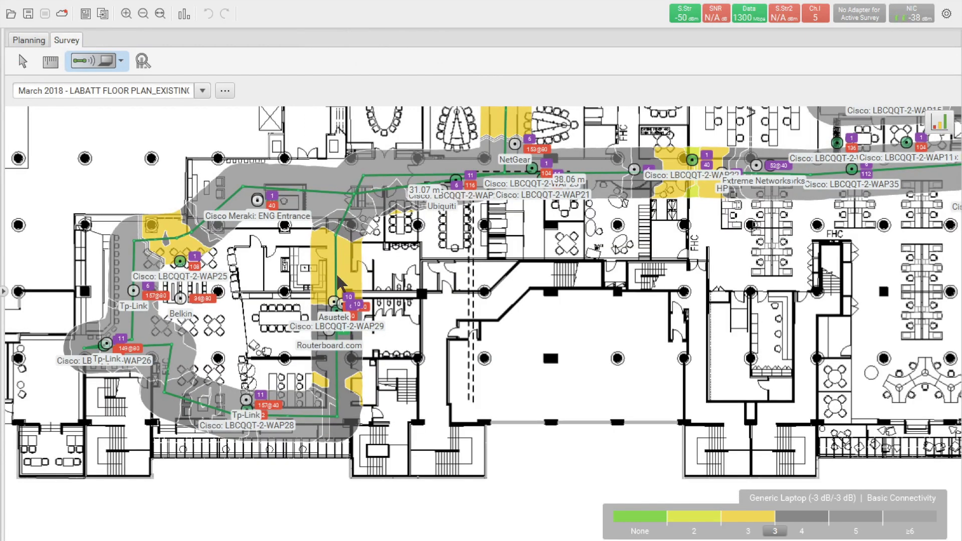
mouse_move(331, 246)
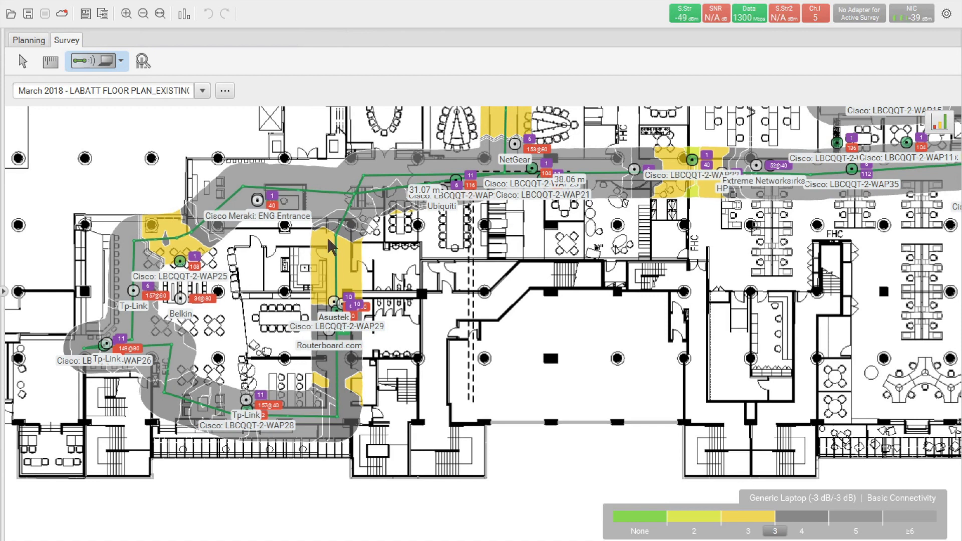
mouse_move(336, 252)
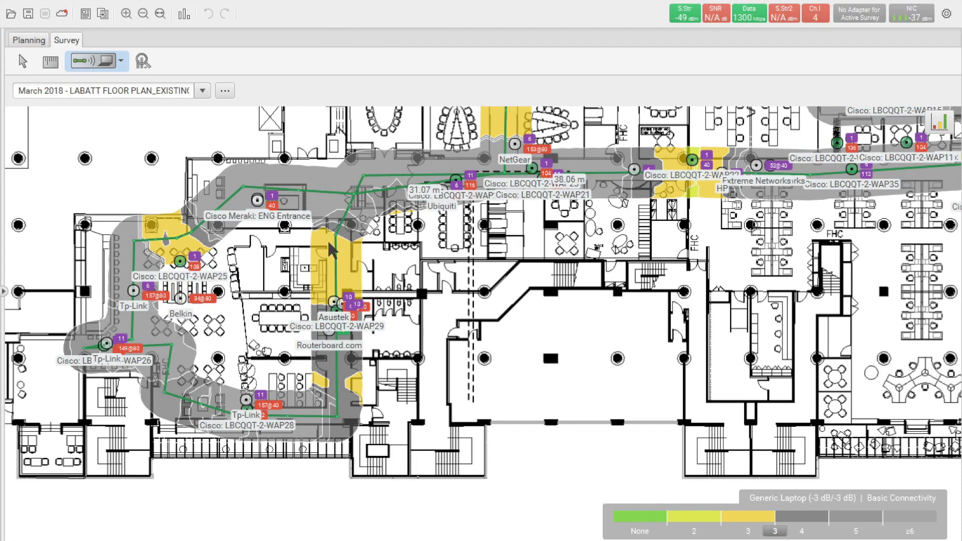
mouse_move(348, 245)
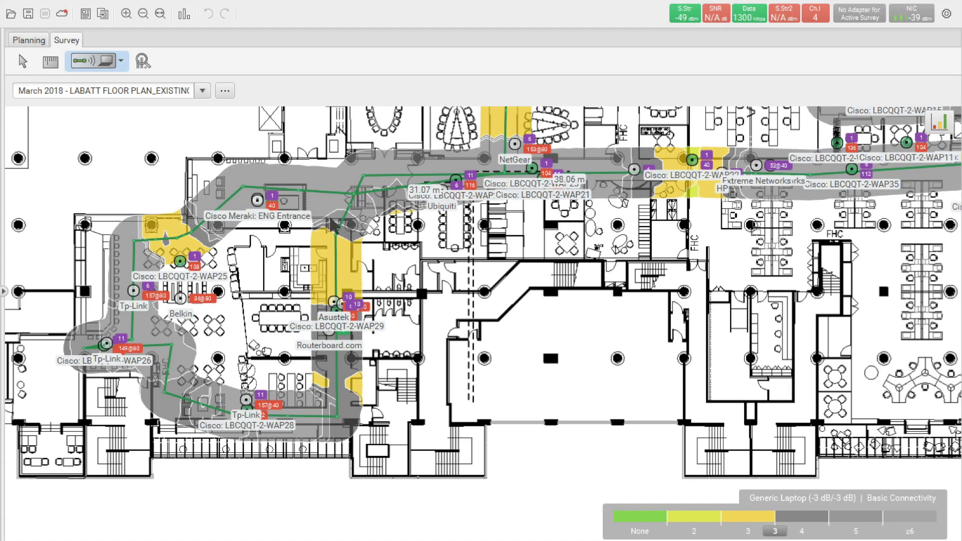
mouse_move(334, 251)
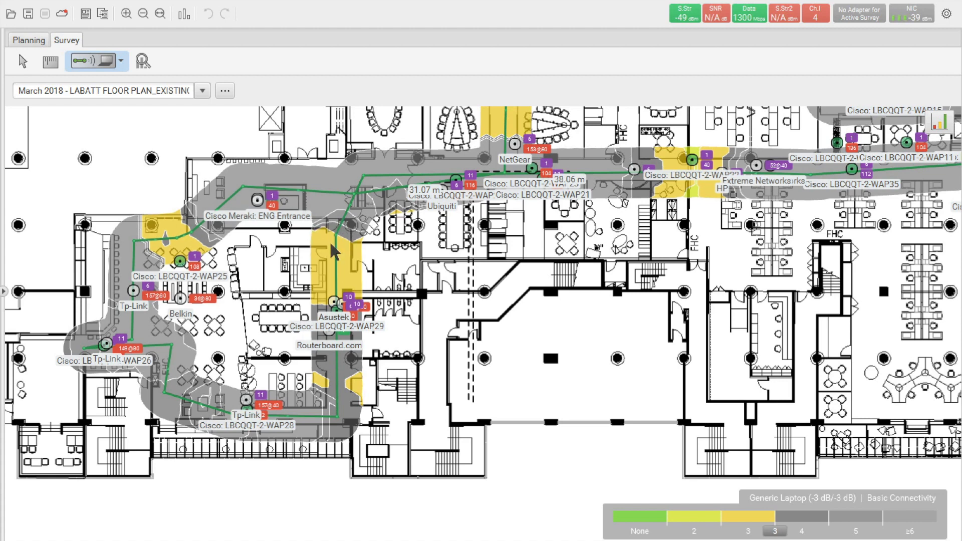
mouse_move(328, 297)
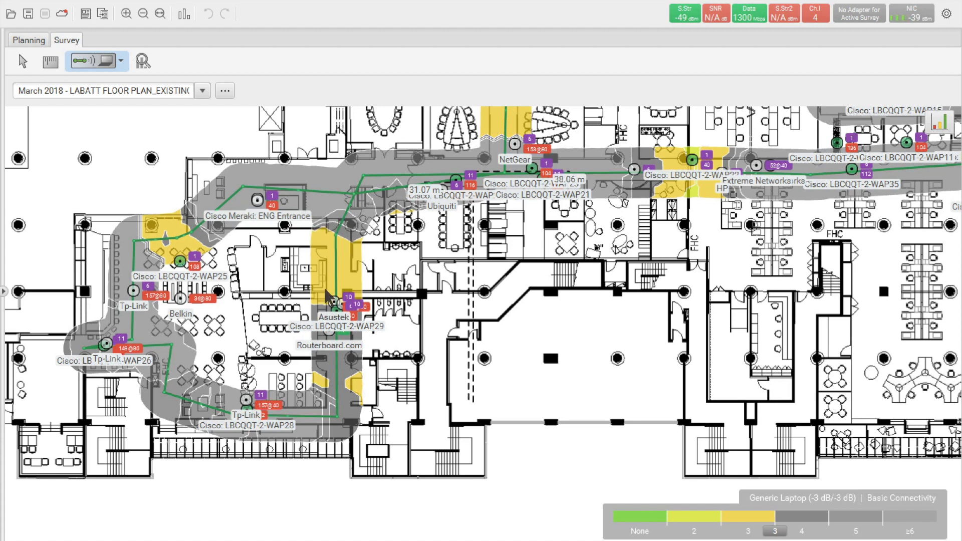
mouse_move(368, 267)
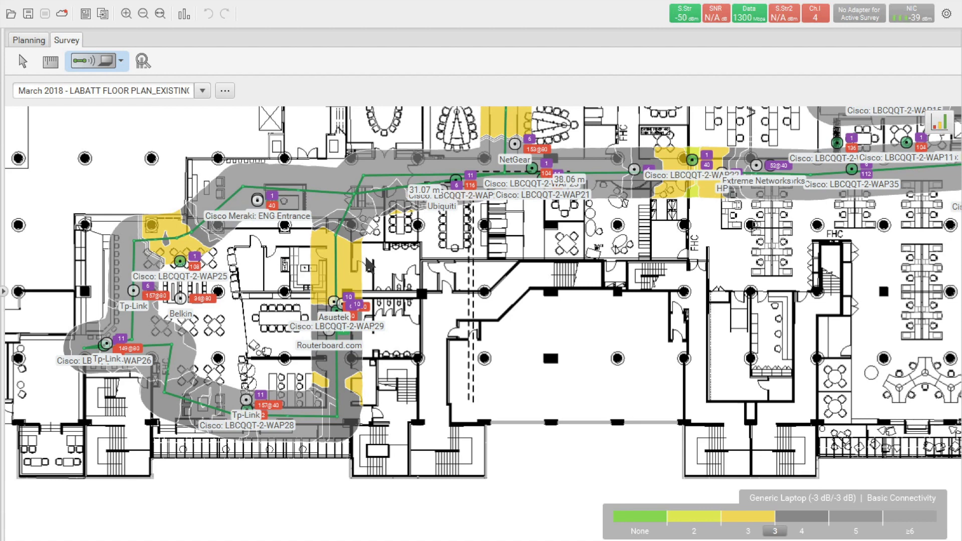
mouse_move(344, 259)
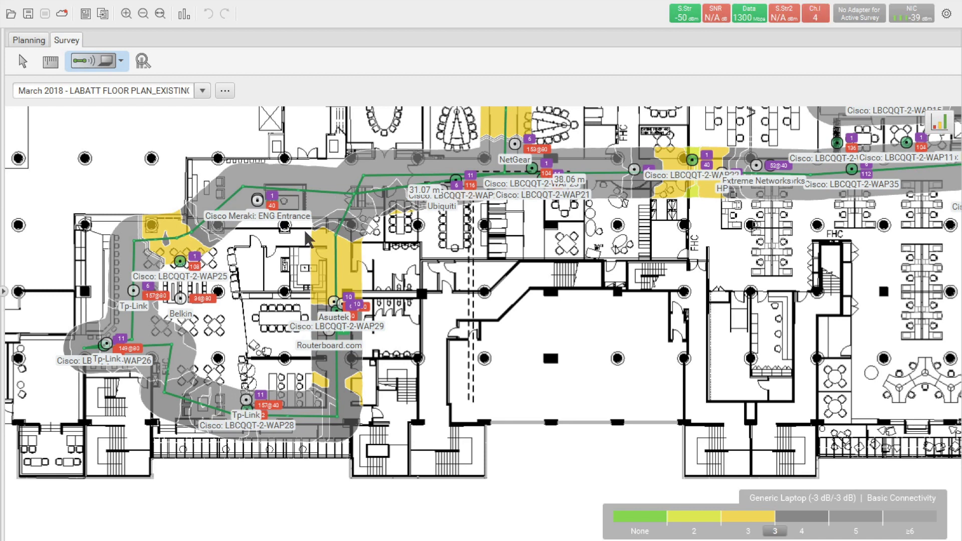
mouse_move(331, 241)
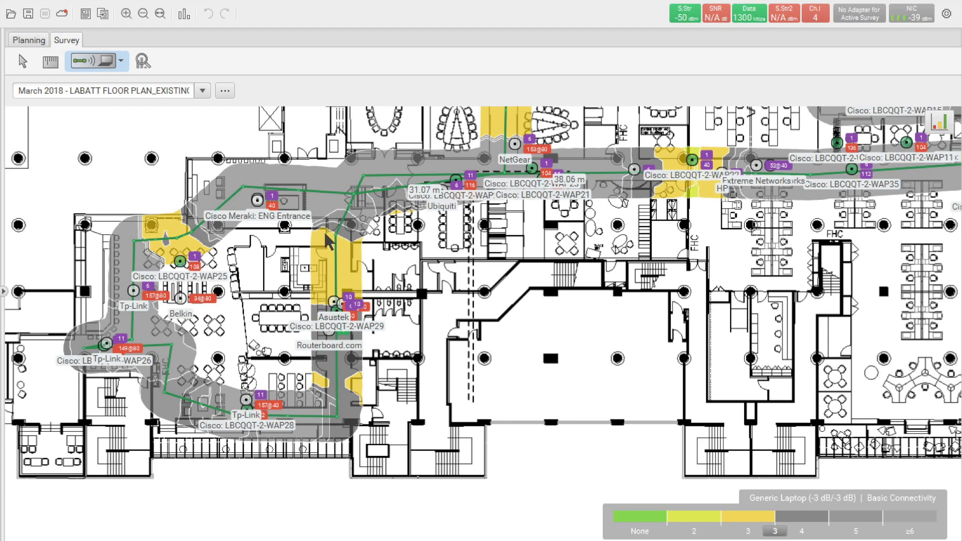
mouse_move(349, 232)
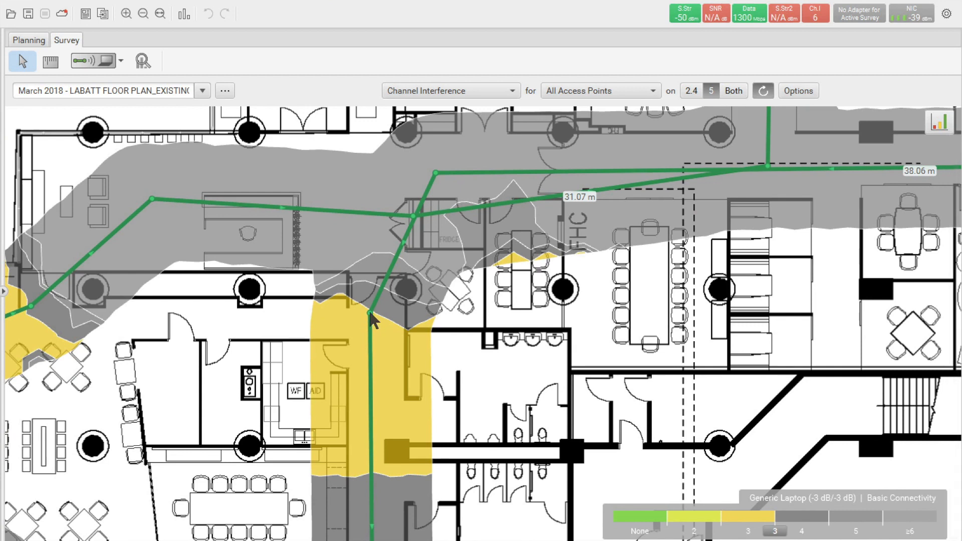
right_click(372, 315)
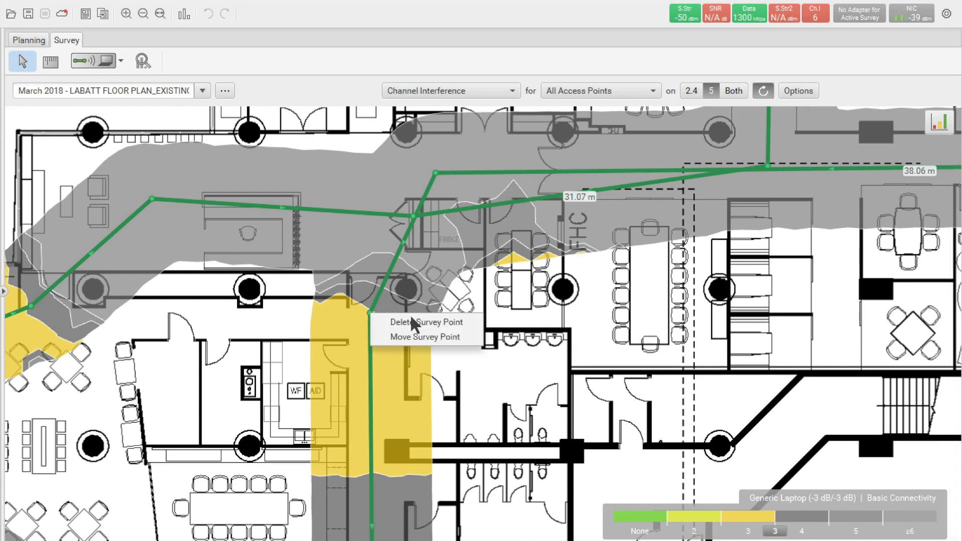
mouse_move(424, 322)
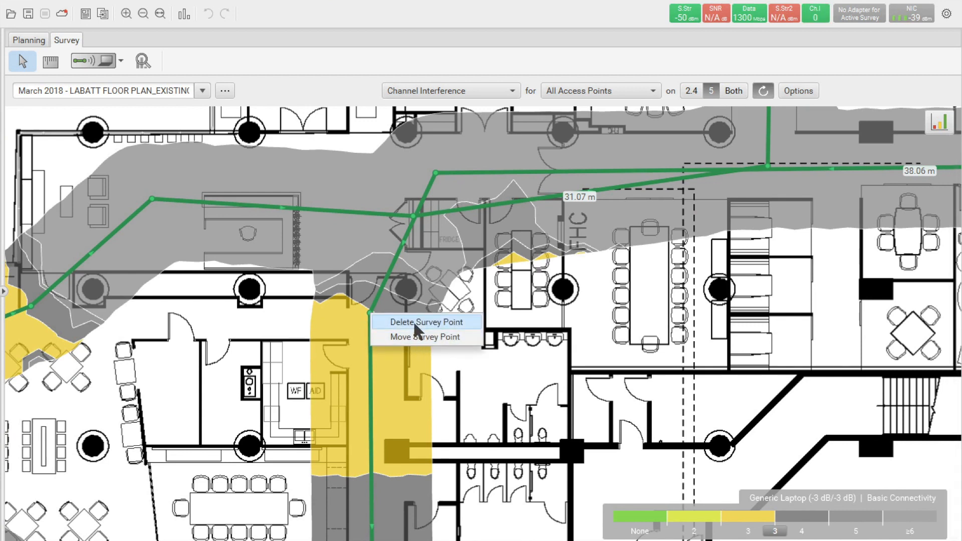
click(421, 322)
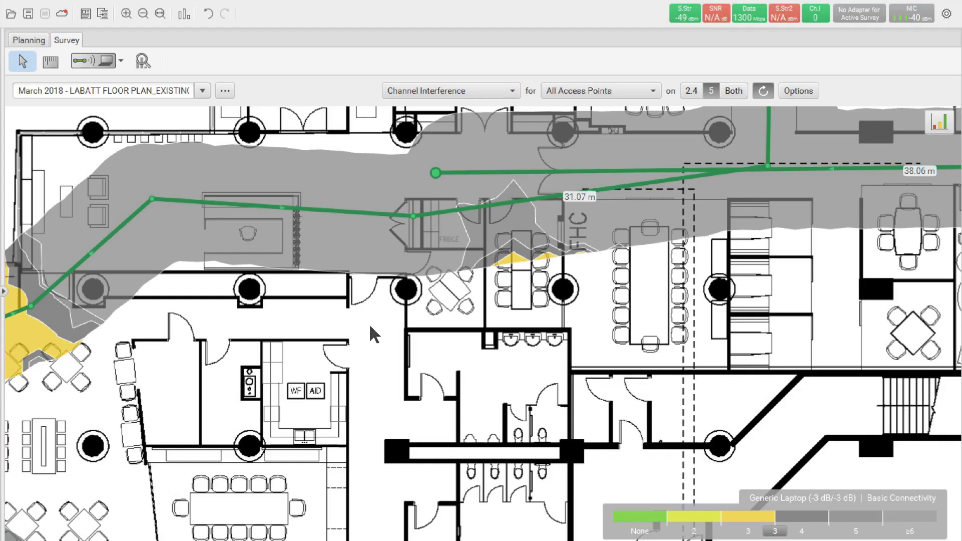
mouse_move(408, 254)
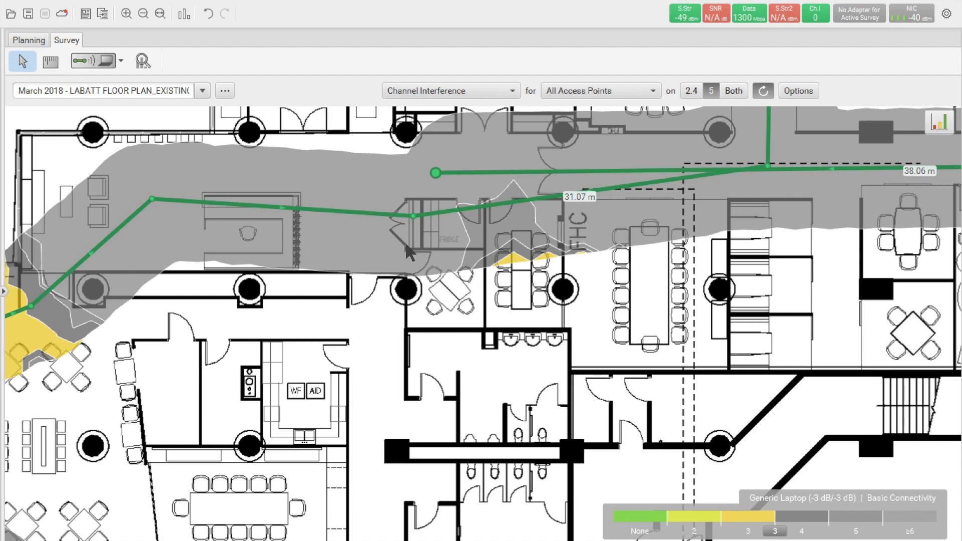
mouse_move(407, 252)
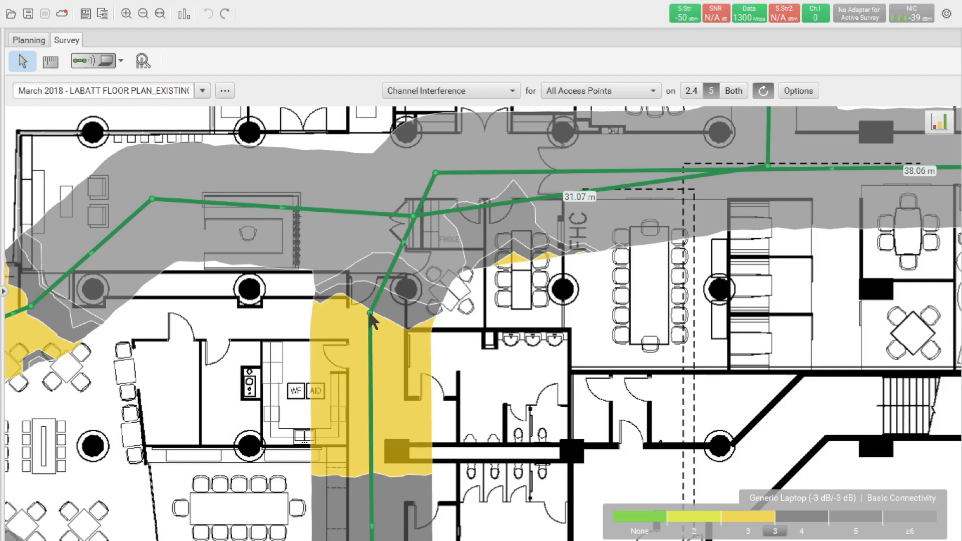
Move the junction survey point twice, finally placing it slightly lower in the yellow corridor
right_click(370, 316)
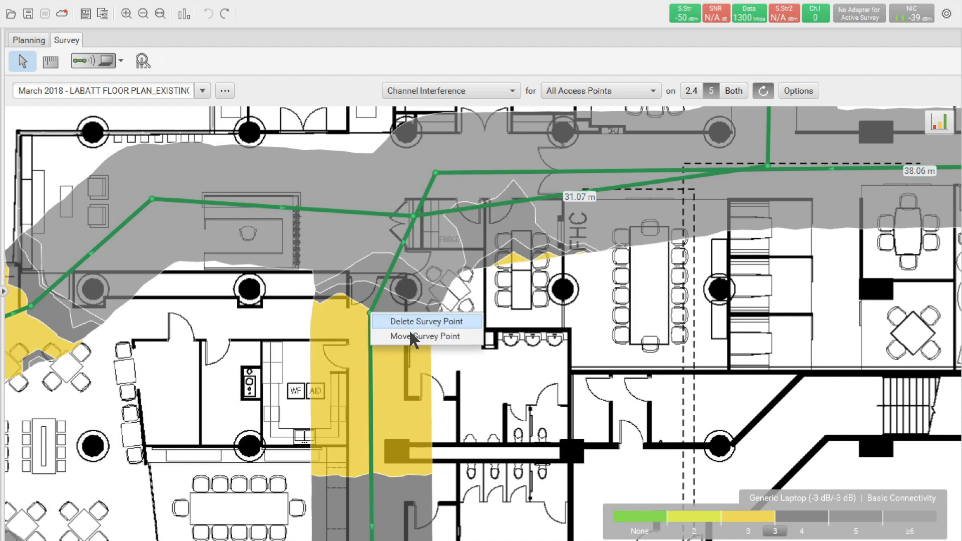
click(423, 336)
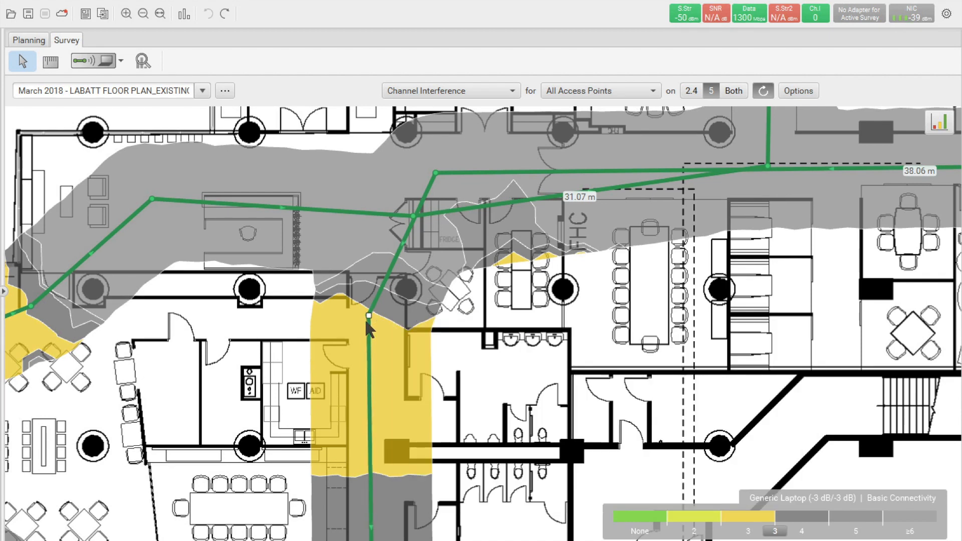
click(762, 90)
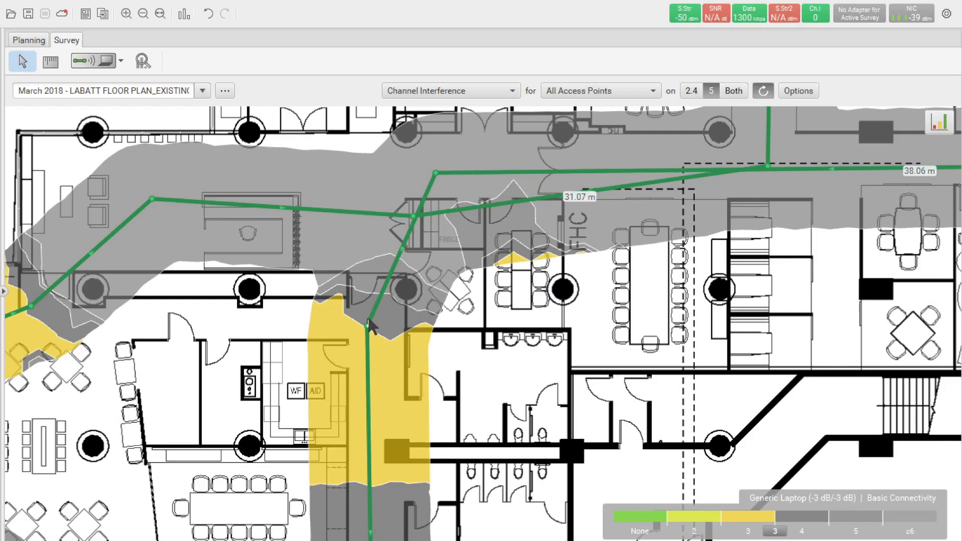
right_click(369, 326)
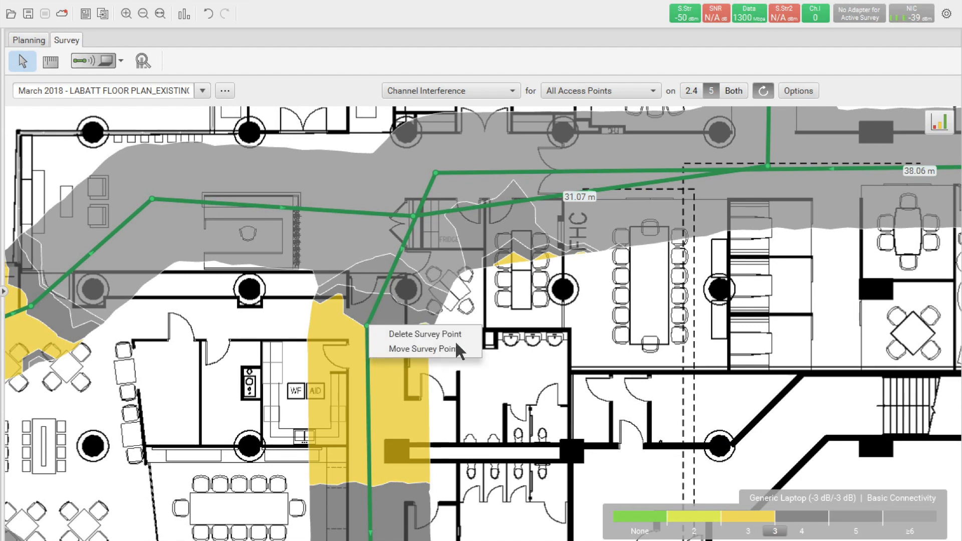
click(420, 349)
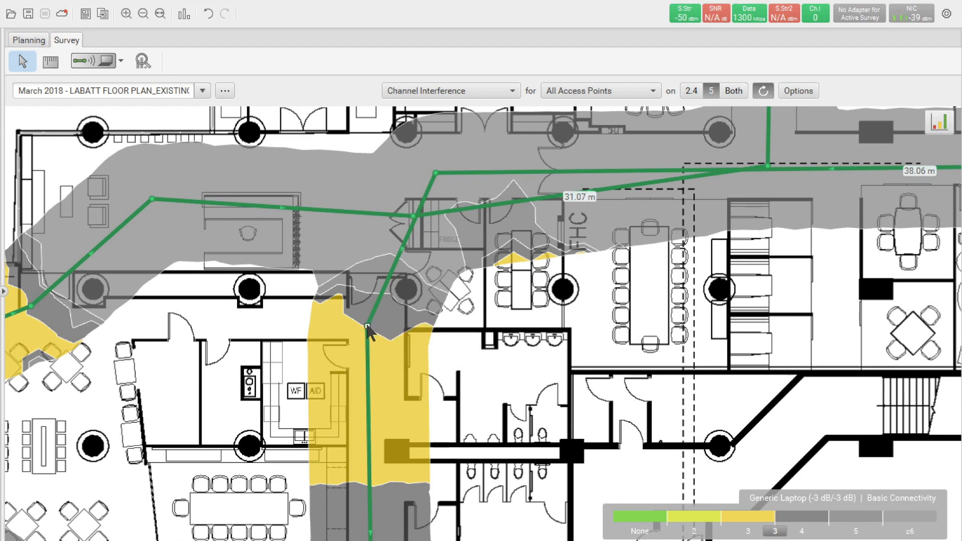
click(369, 326)
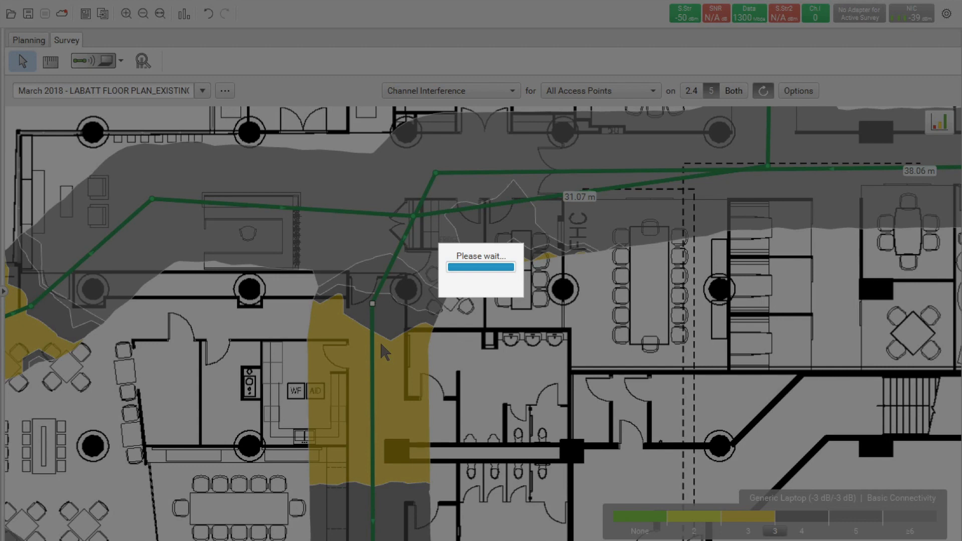